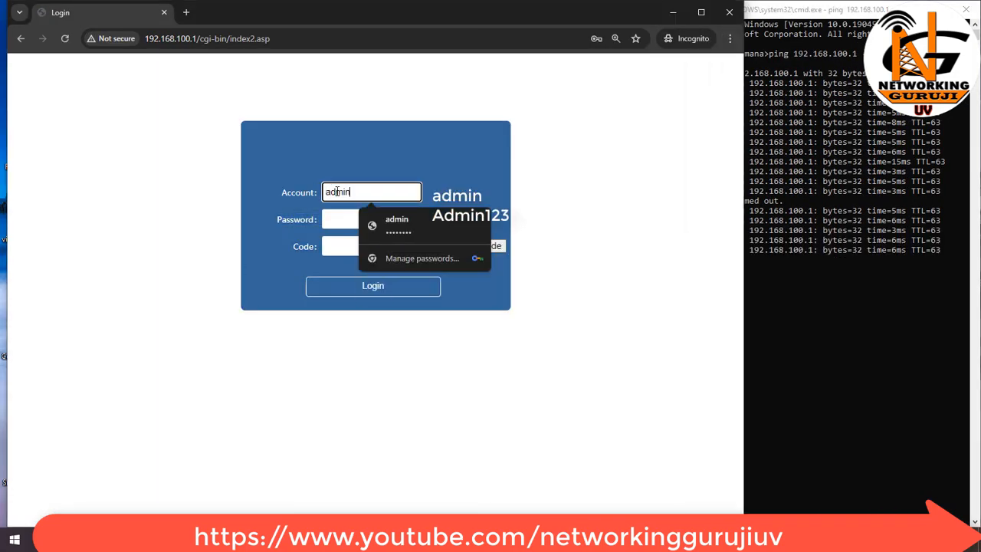
click(372, 219)
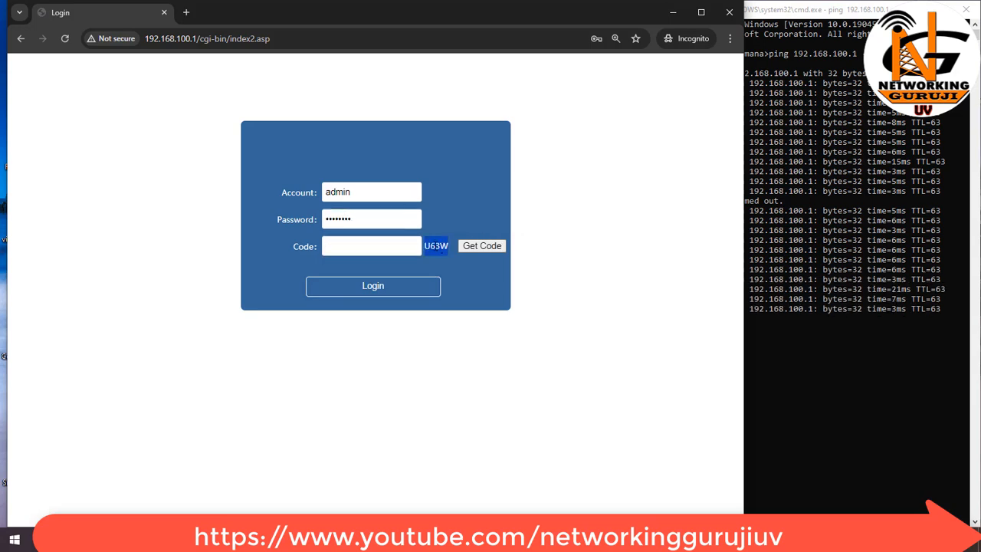
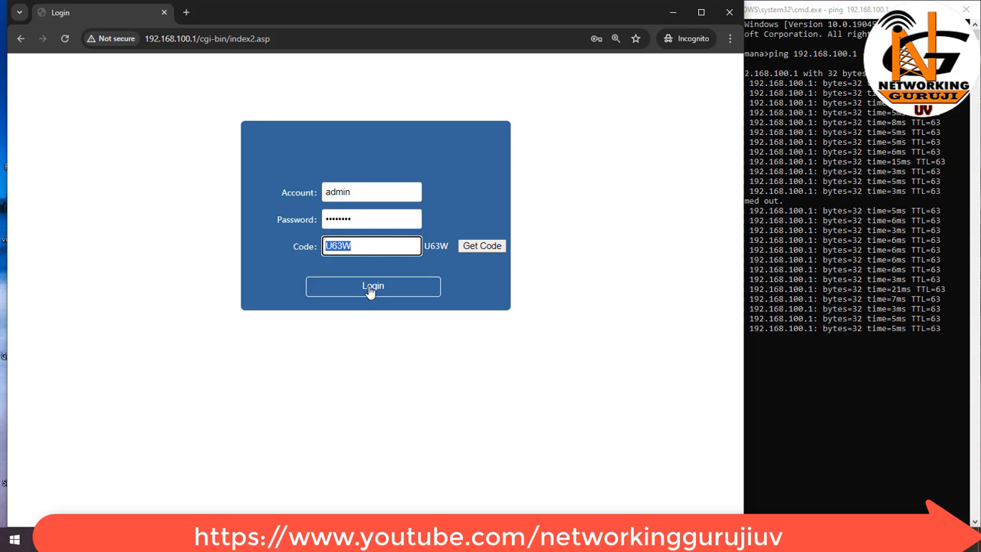
click(373, 286)
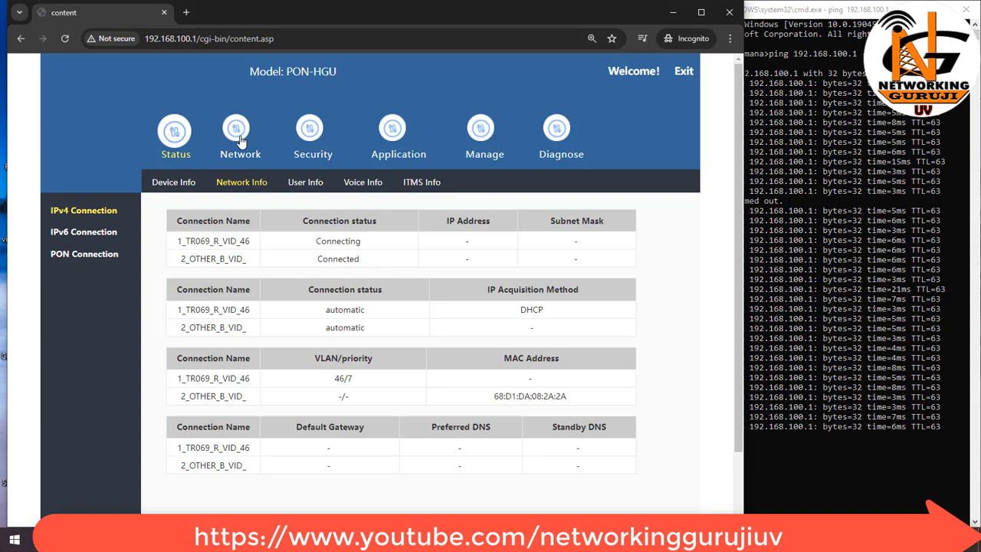
Under Network > WAN, delete the 1_TR069_R_VID_46 connection
click(240, 128)
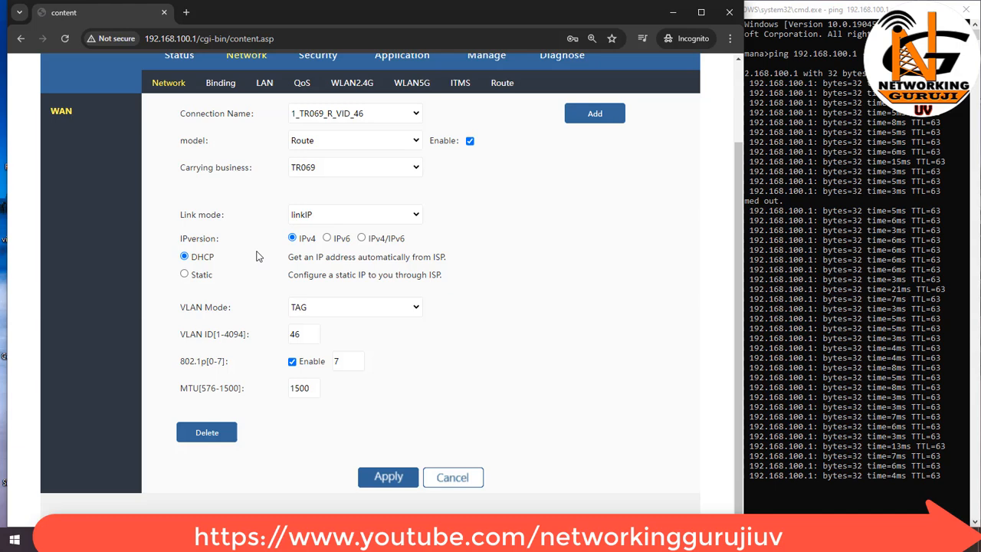
click(207, 431)
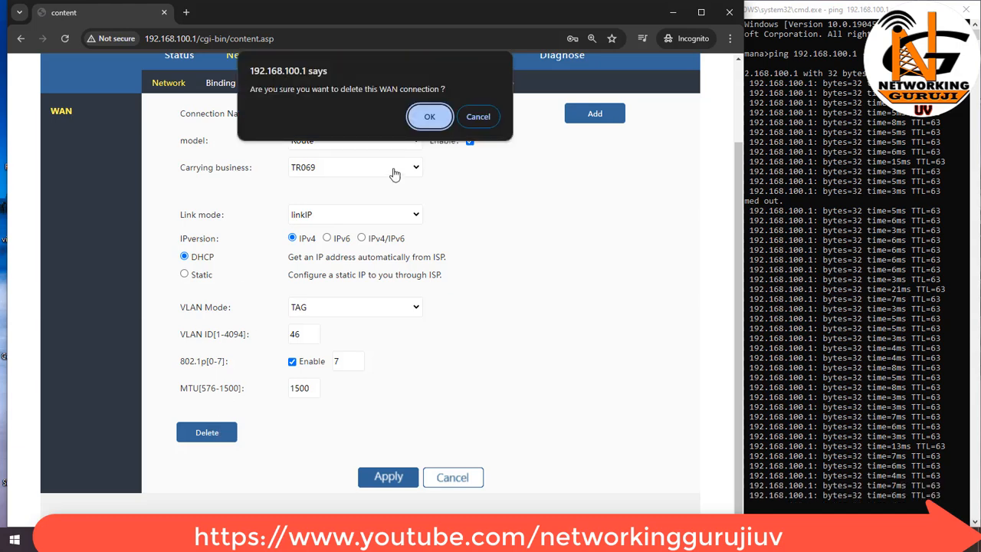
click(430, 117)
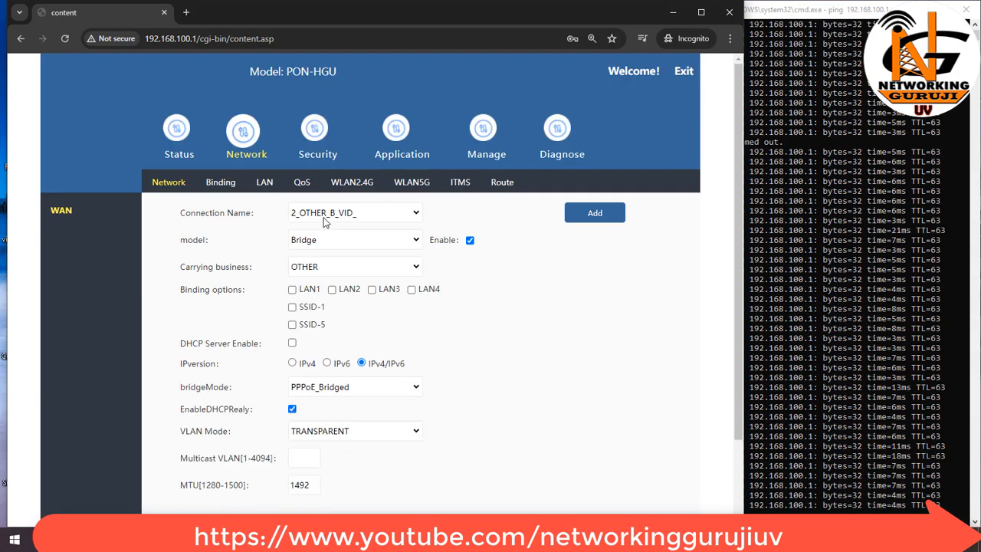
Delete the 2_OTHER_B_VID_ bridge connection
scroll(down, 3)
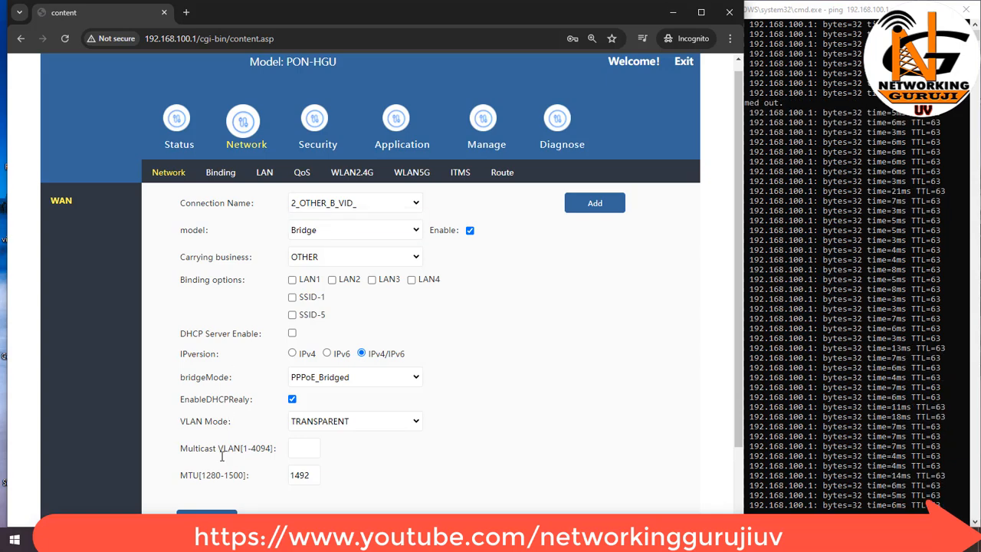
click(206, 470)
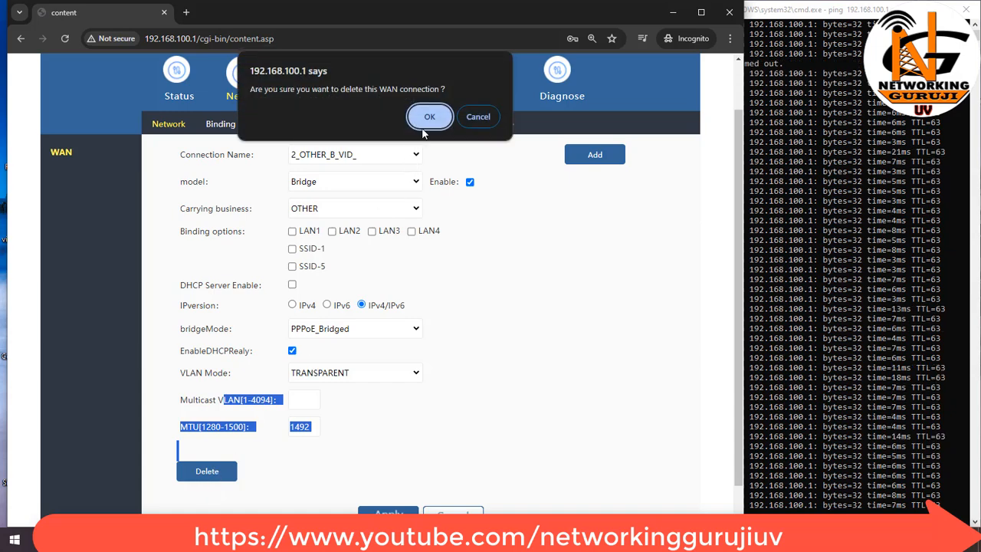
click(429, 117)
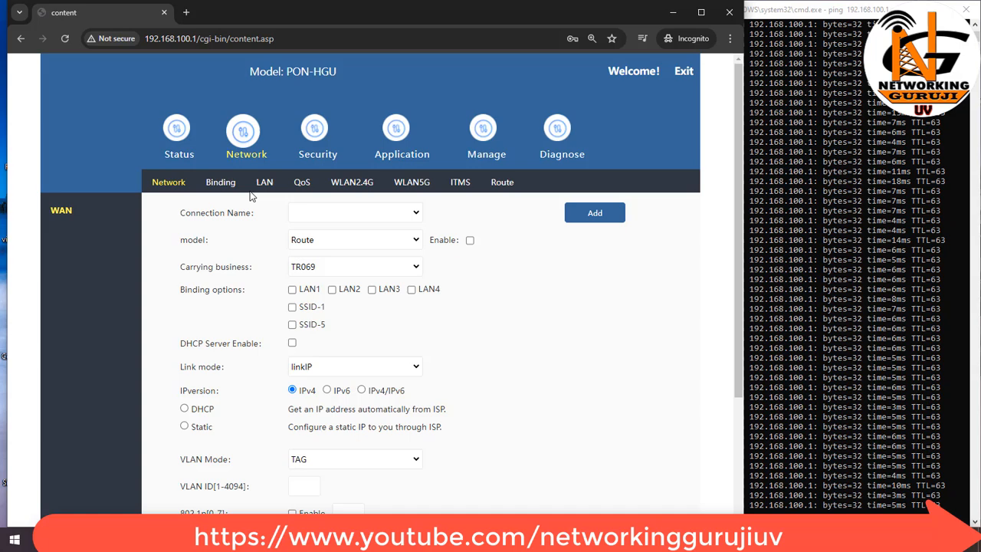
Add a WAN connection carrying INTERNET, bound to LAN1–LAN4, SSID-1 and SSID-5
click(594, 212)
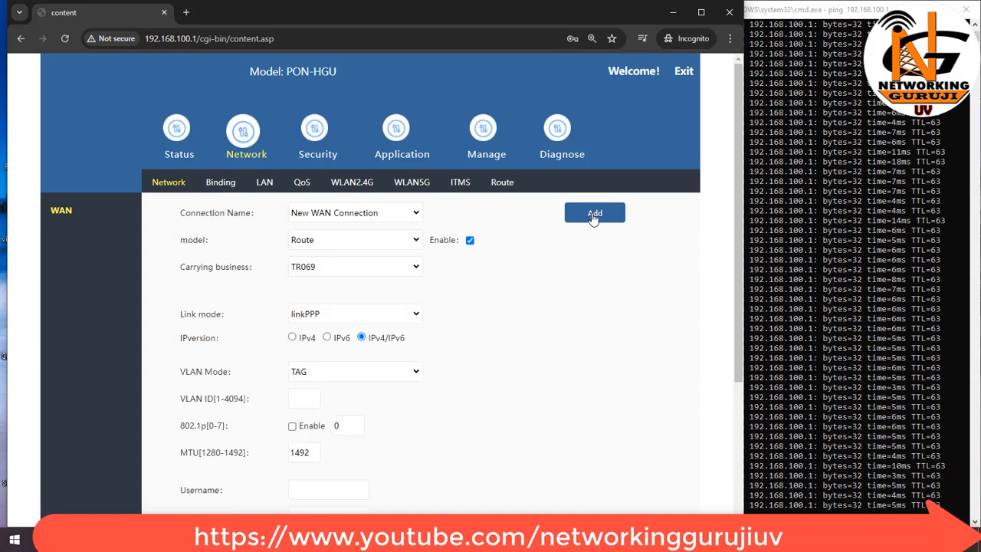
click(355, 239)
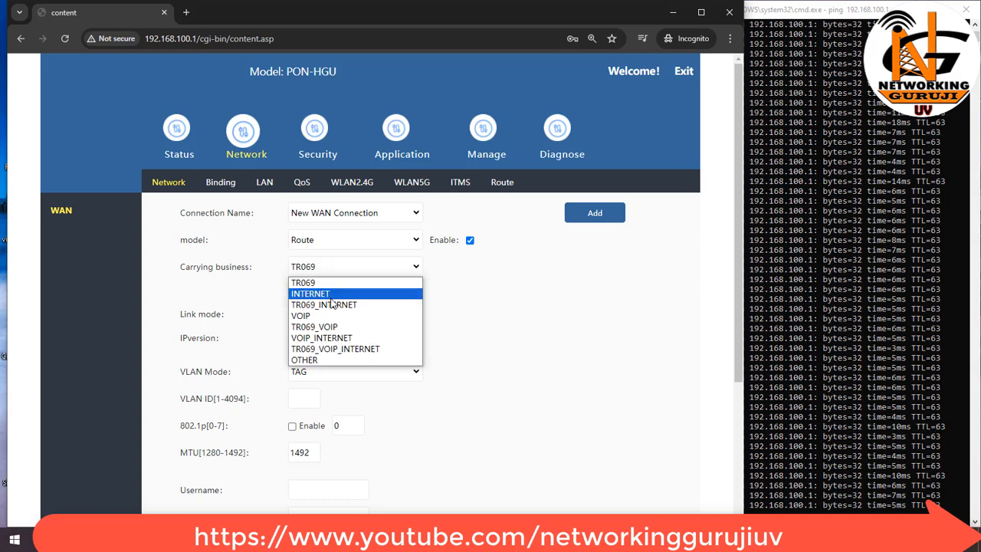
click(309, 293)
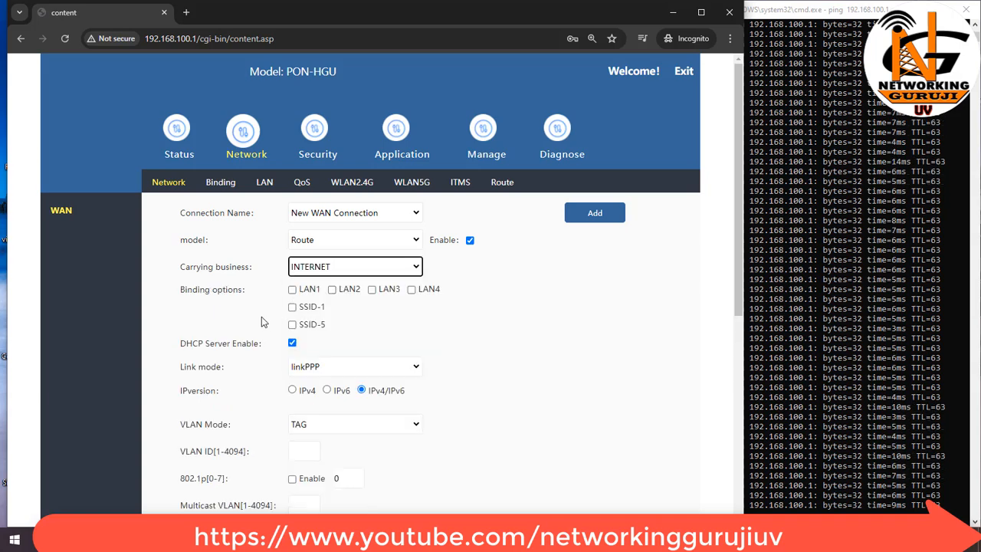
click(292, 289)
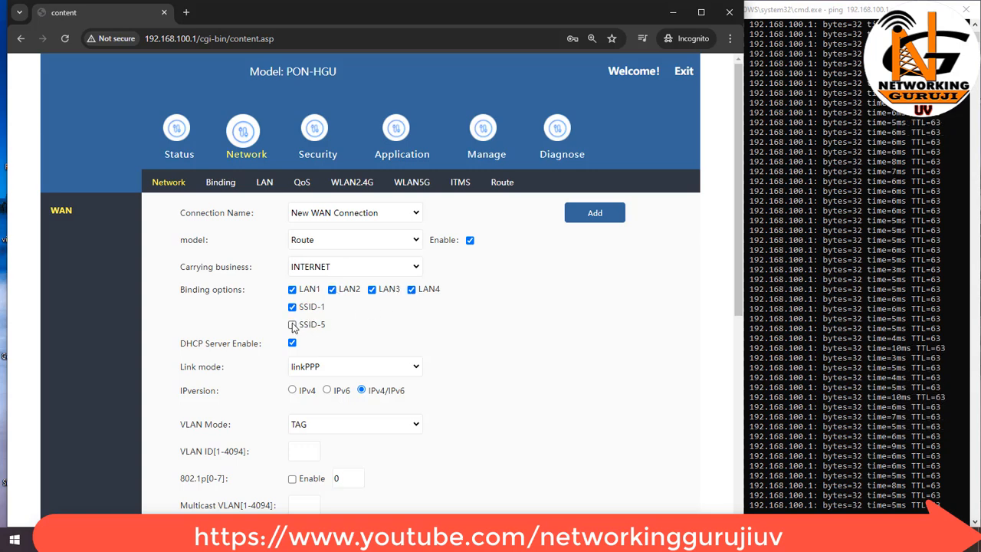
click(354, 366)
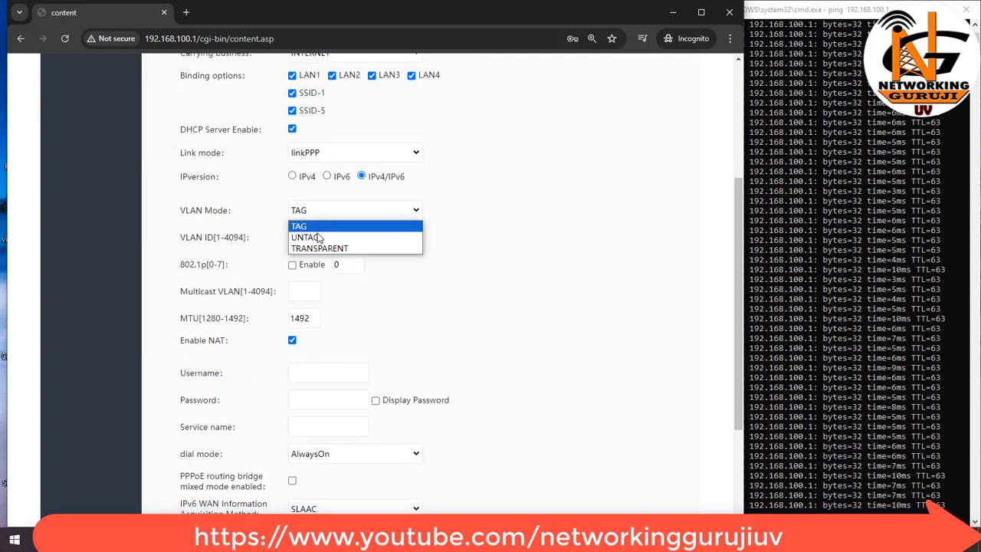
Apply an UNTAG PPPoE connection with username and service name 'test' plus password
click(309, 237)
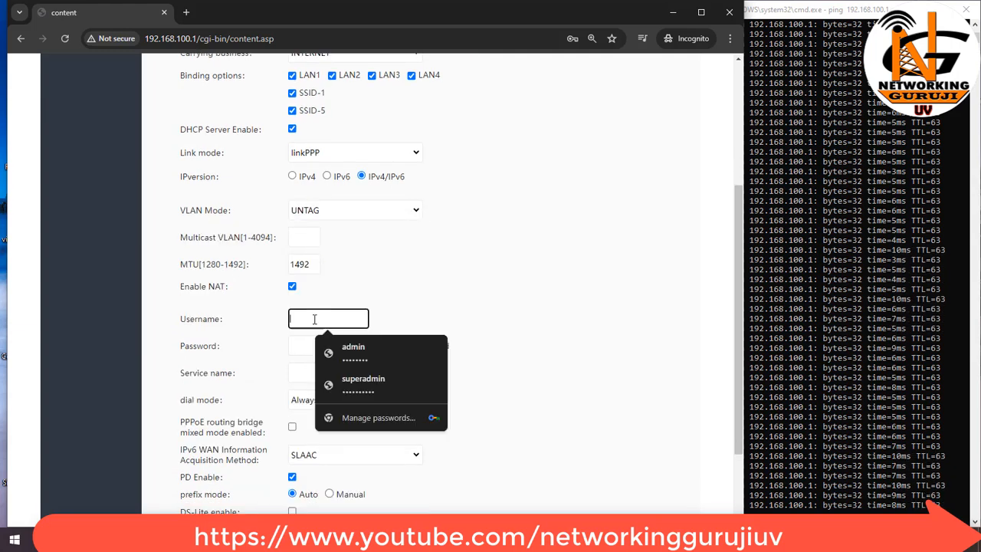
text(test)
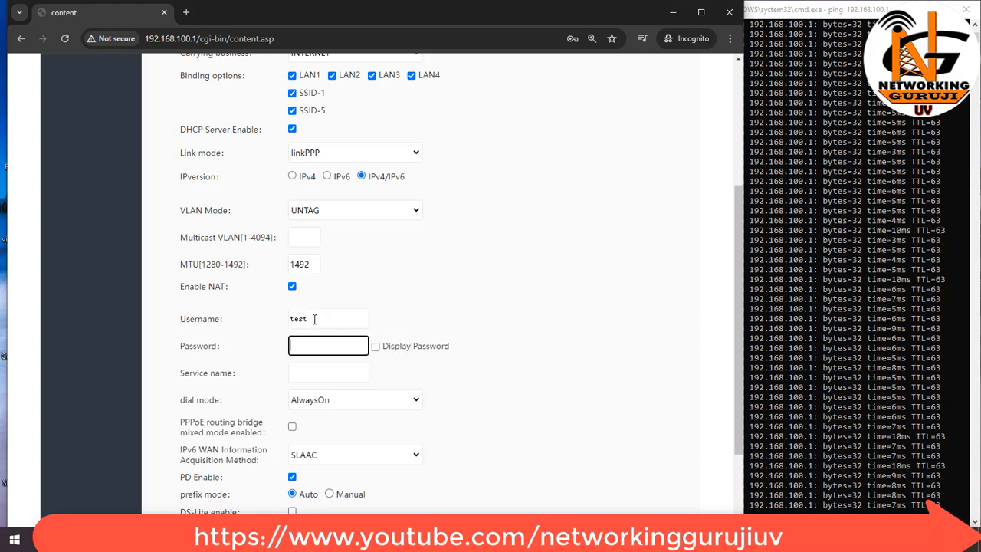
text(••••)
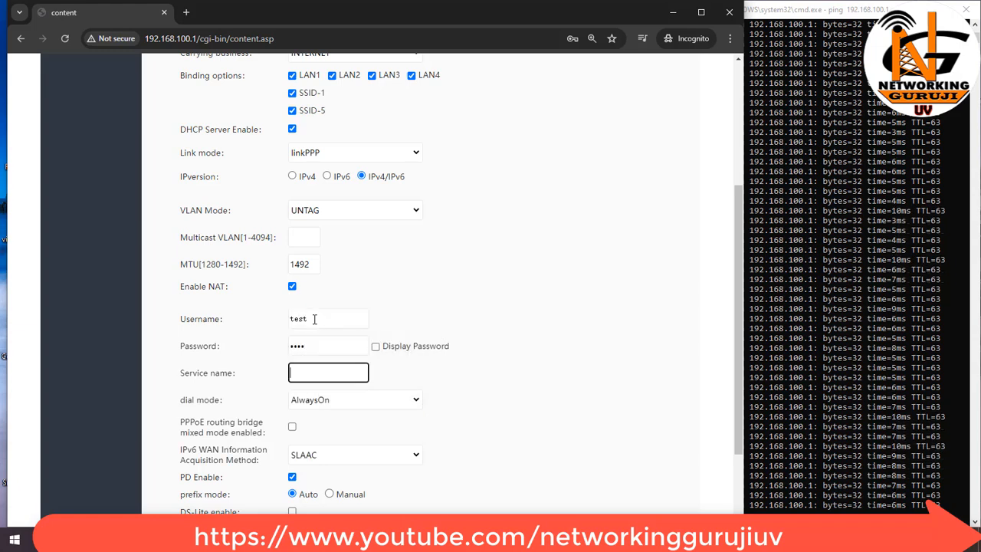
text(test)
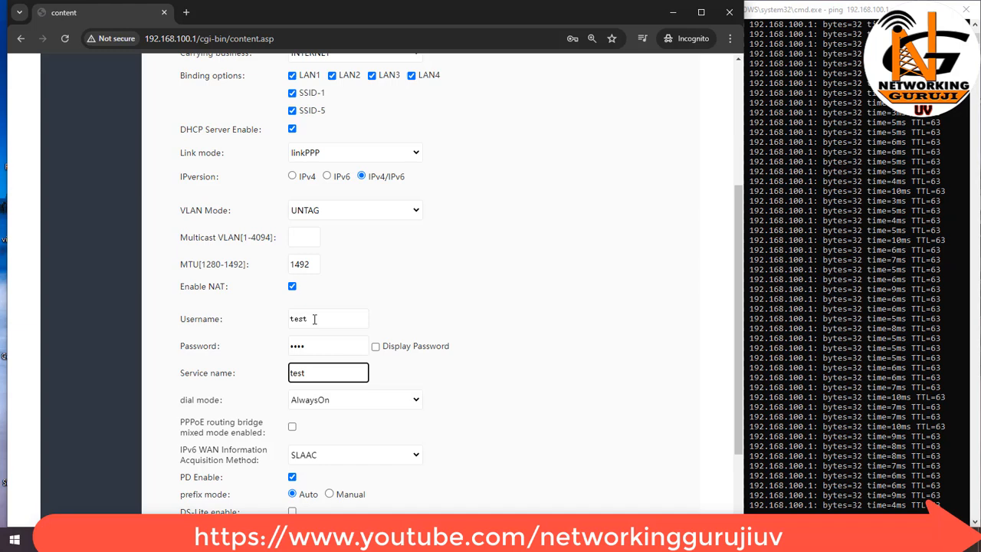
scroll(down, 3)
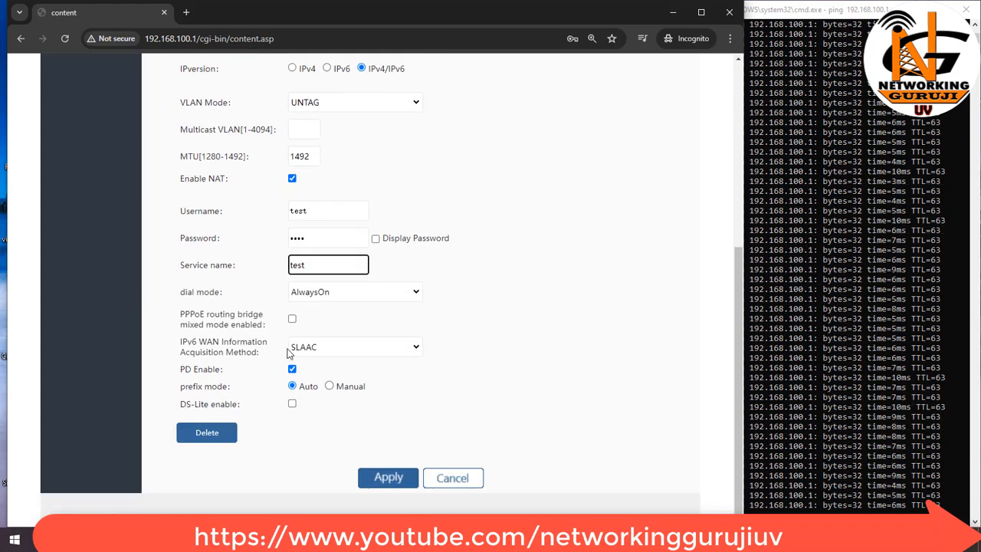
click(388, 477)
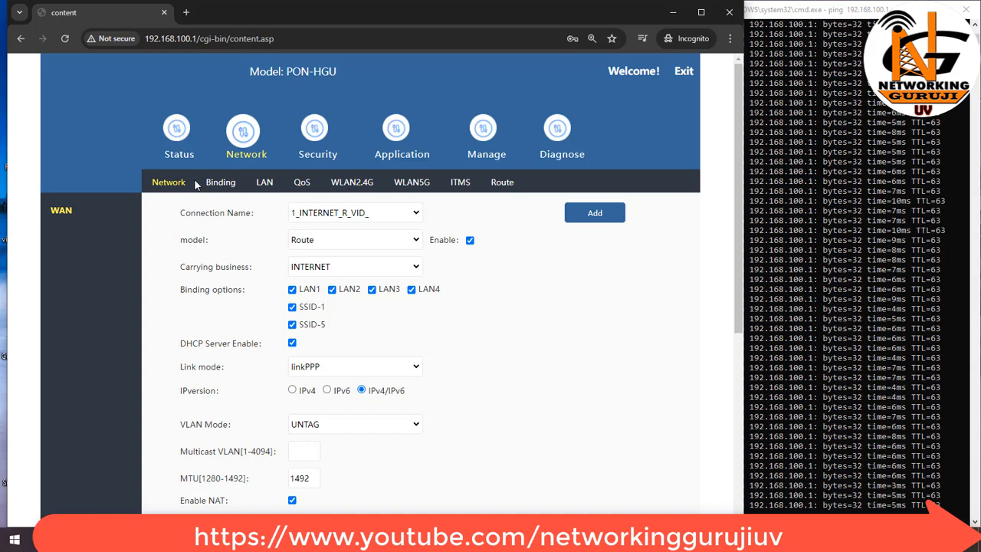
click(179, 134)
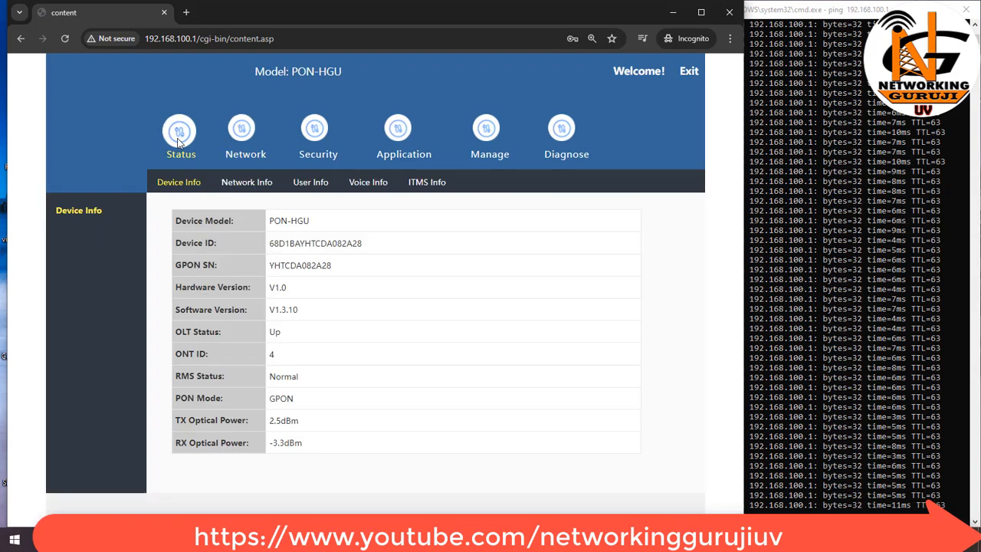
click(246, 181)
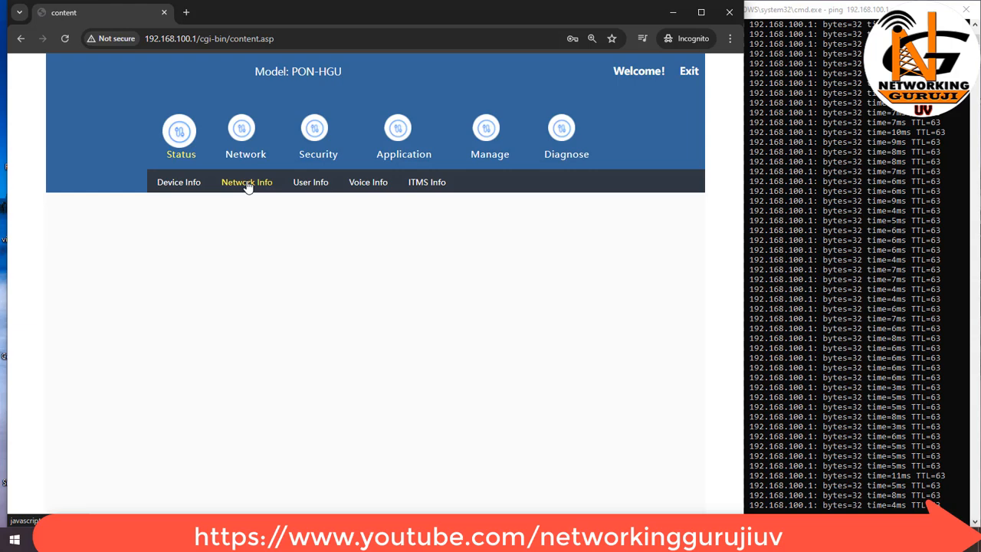
click(246, 182)
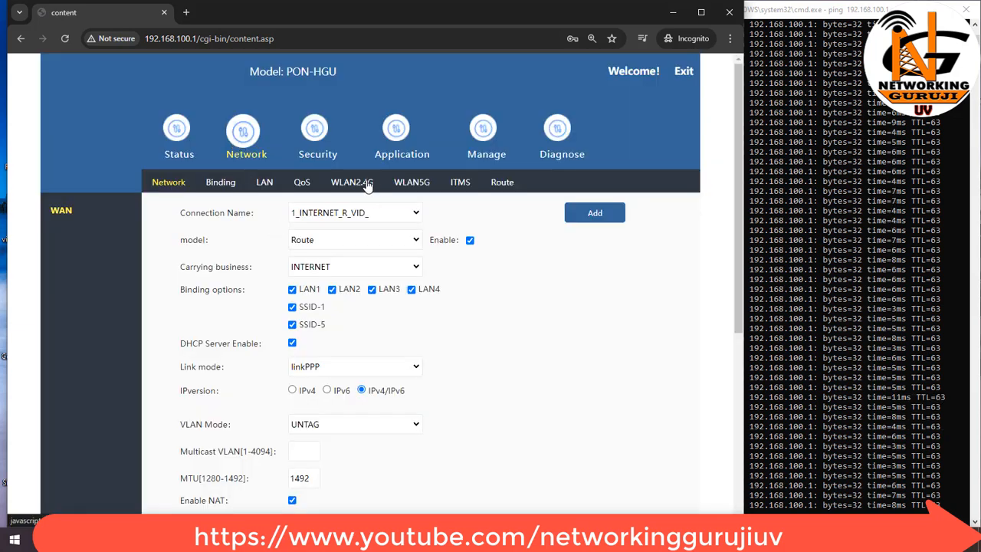
In the WLAN2.4G settings, rename SSID-1 to test-2g and apply
click(352, 182)
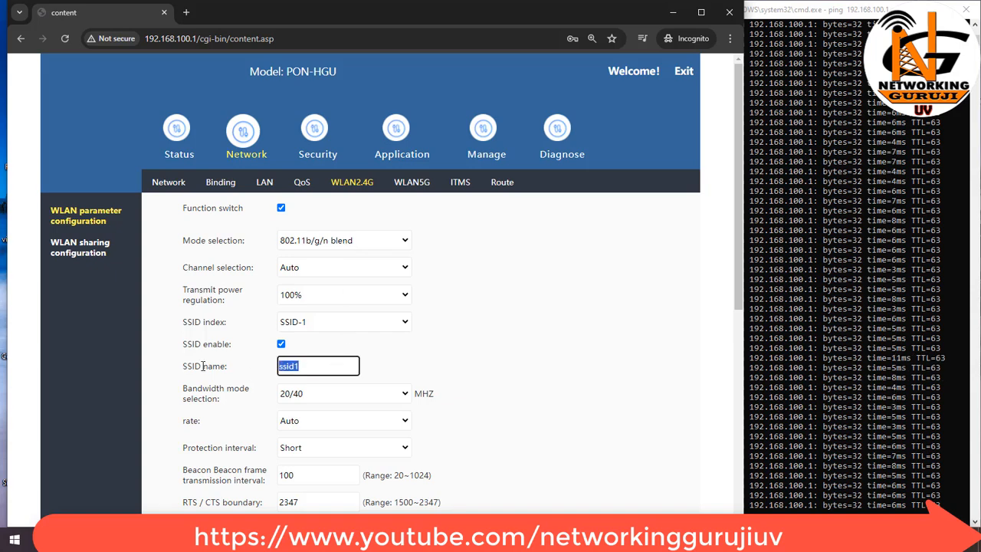
text(test-2g)
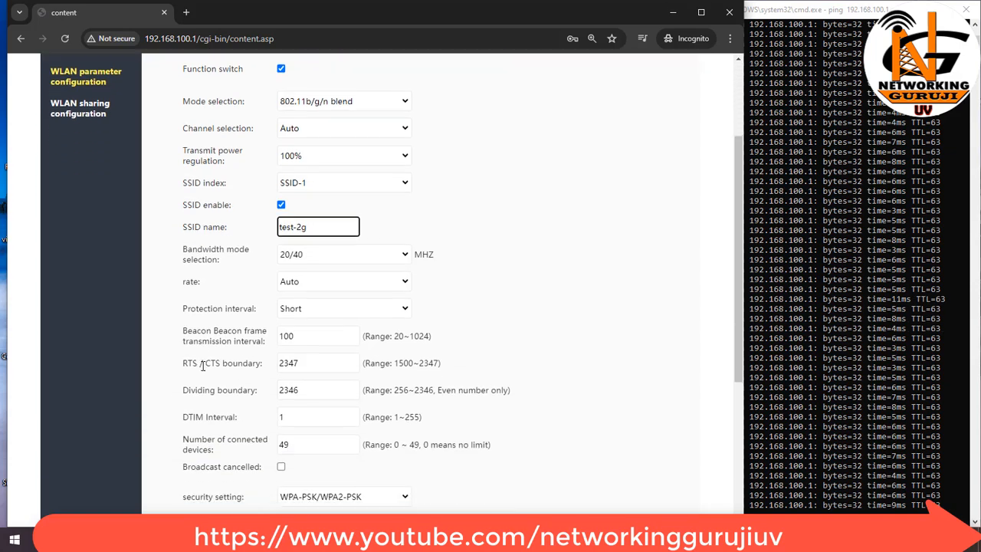
scroll(down, 3)
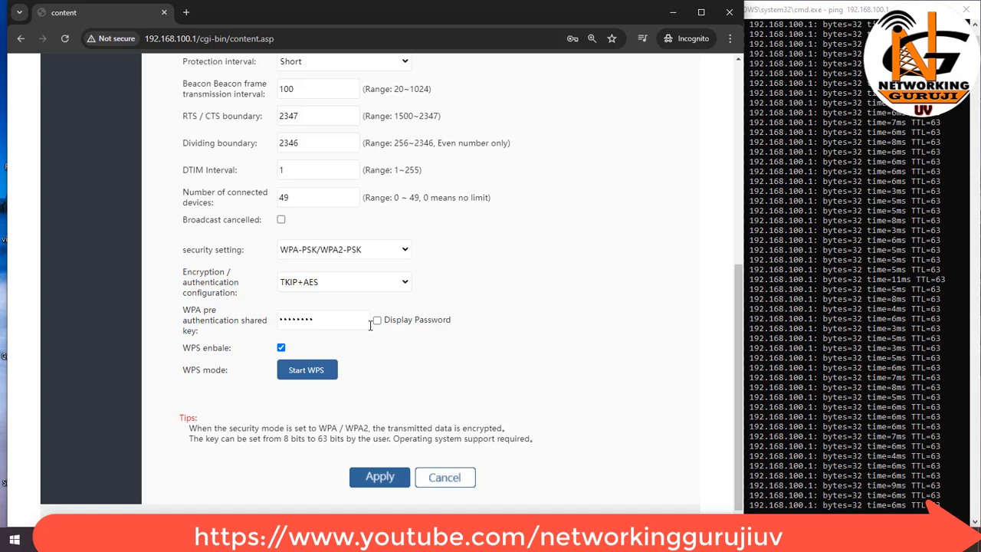
click(376, 320)
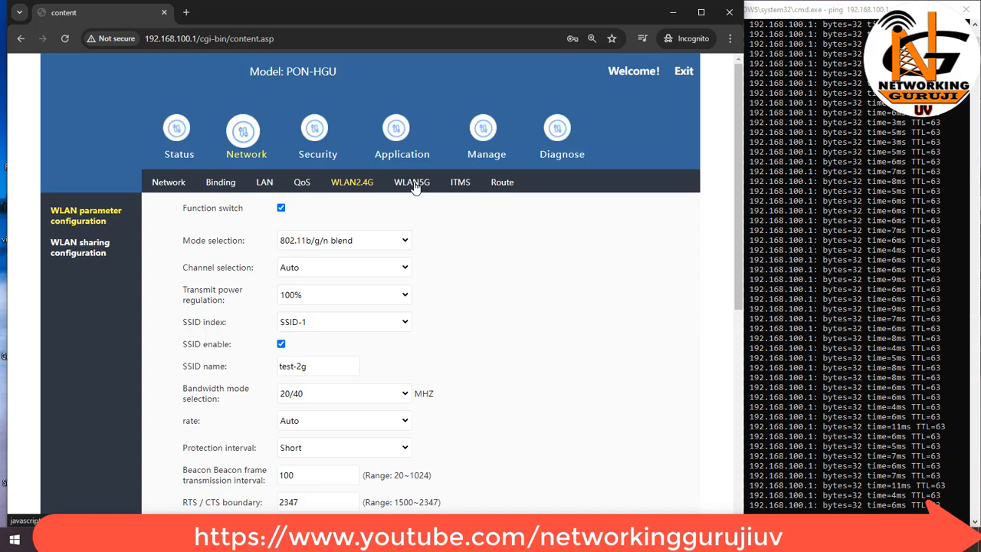
In the WLAN5G settings, enter test-5g as SSID-5's name and scroll to security
click(412, 182)
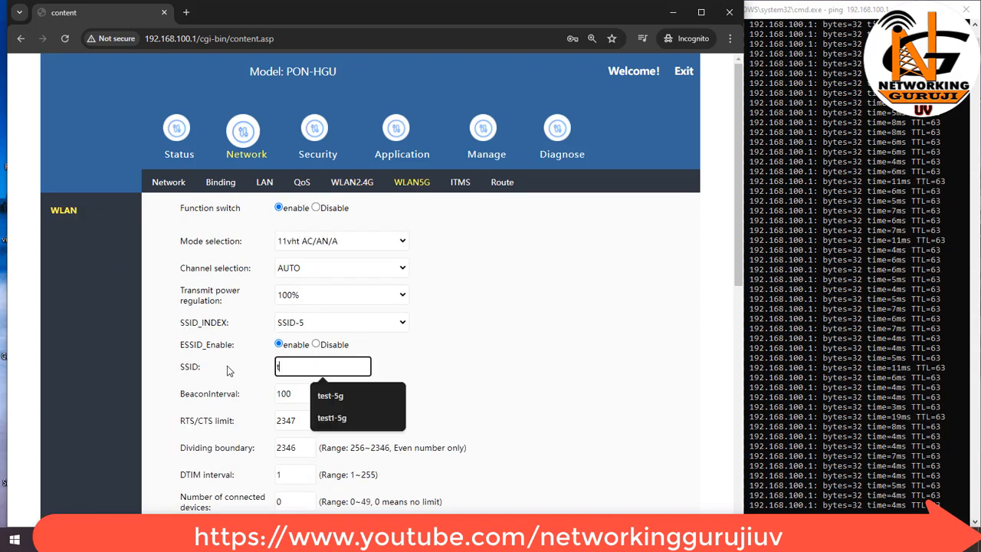
text(test-5g)
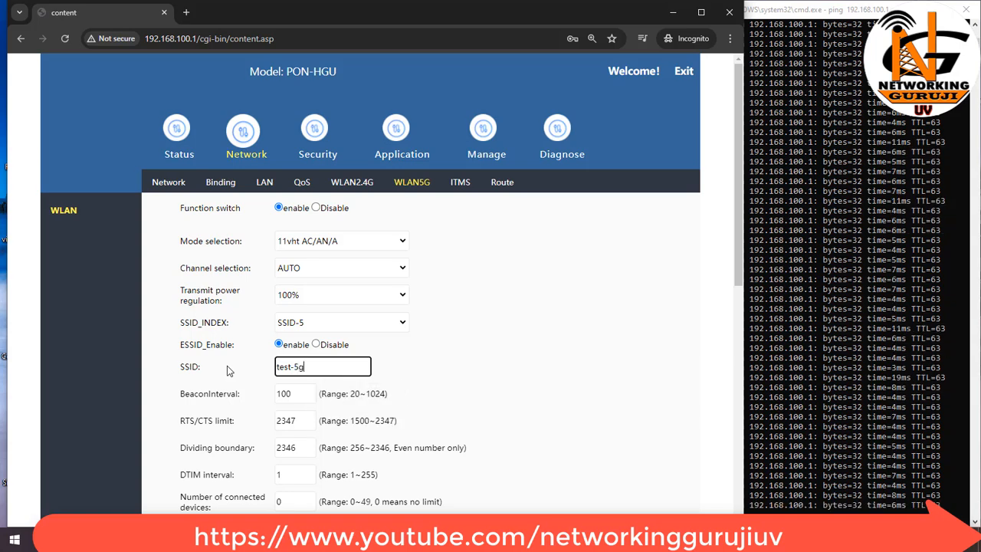
scroll(down, 3)
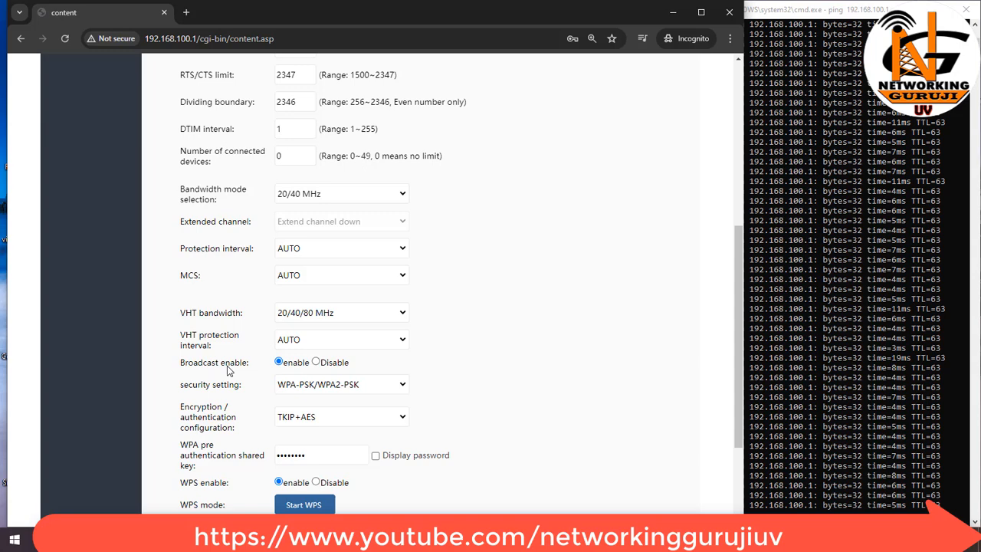